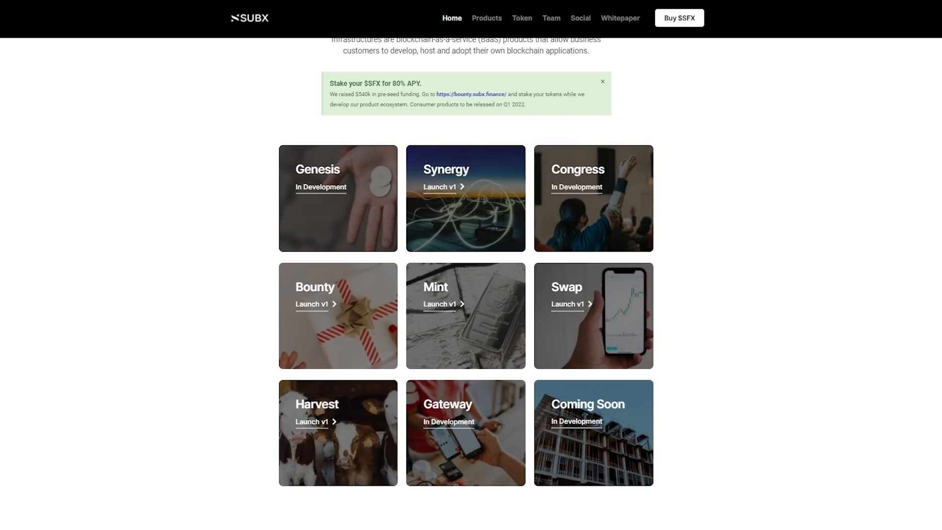
Visit Satellite's swap page from Solutions, then return to reveal Ignite's crowdfunding description
{"action": "left_click", "coordinate": [439, 188]}
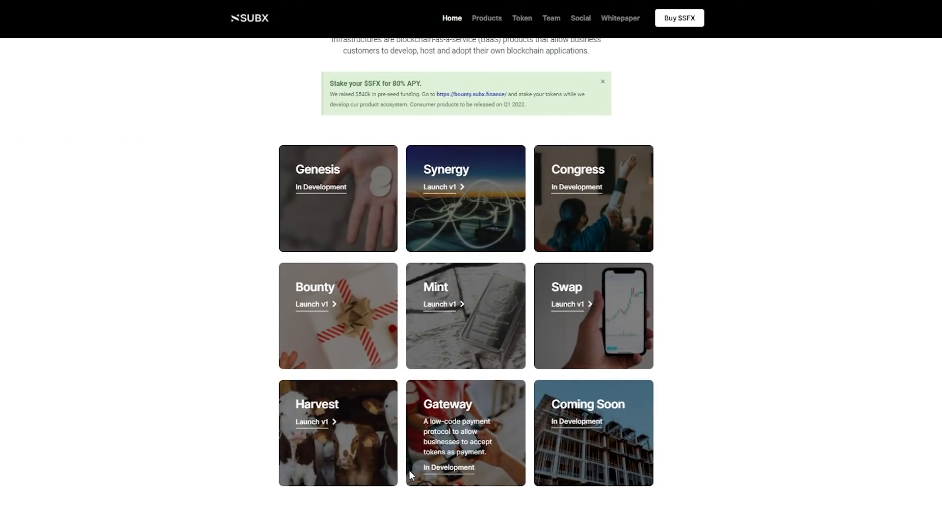
{"action": "scroll", "scroll_direction": "down", "scroll_amount": 3}
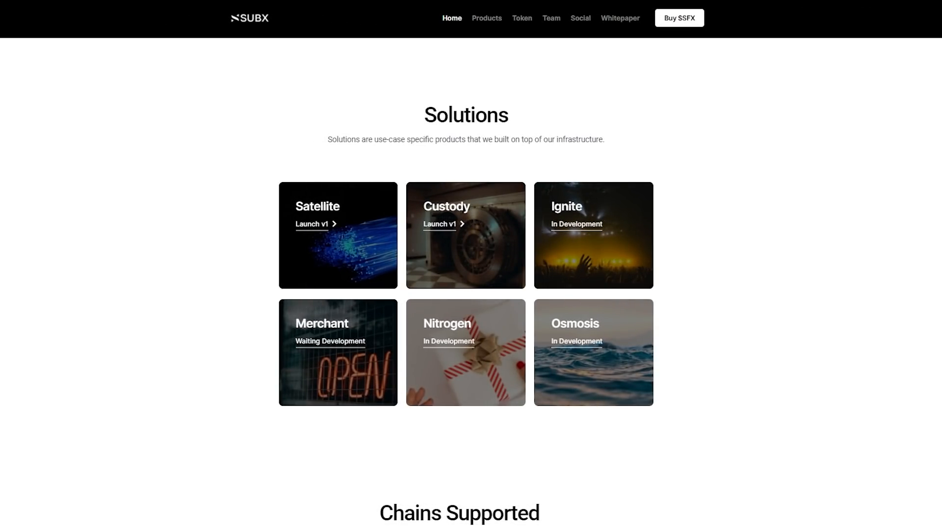
{"action": "left_click", "coordinate": [679, 18]}
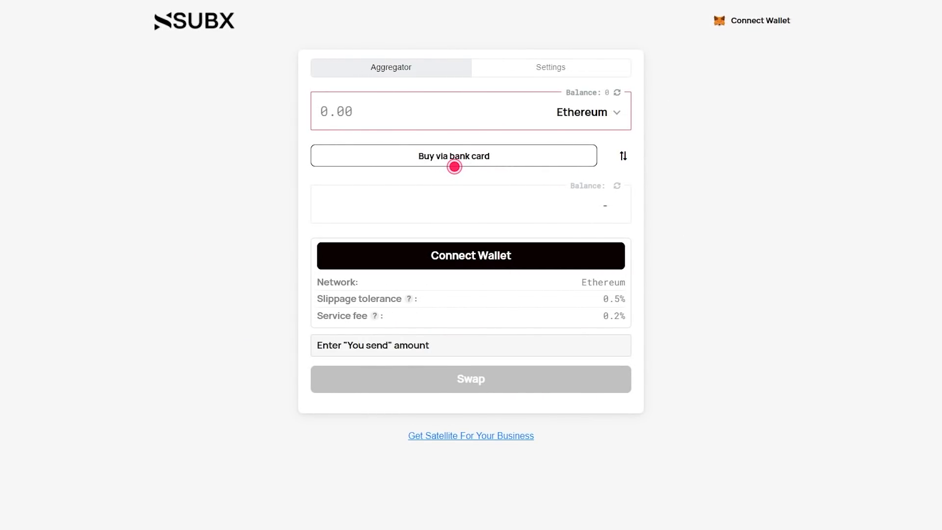
{"action": "left_click", "coordinate": [453, 156]}
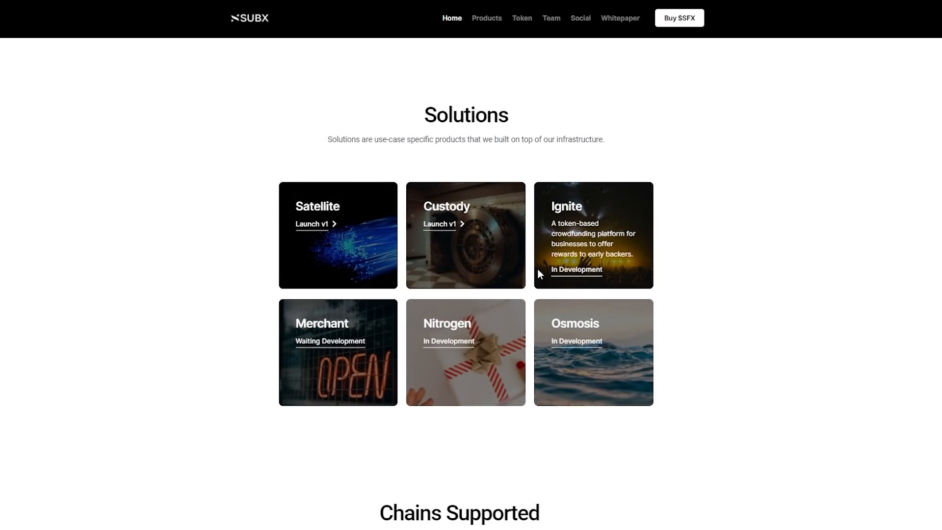
{"action": "mouse_move", "coordinate": [284, 397]}
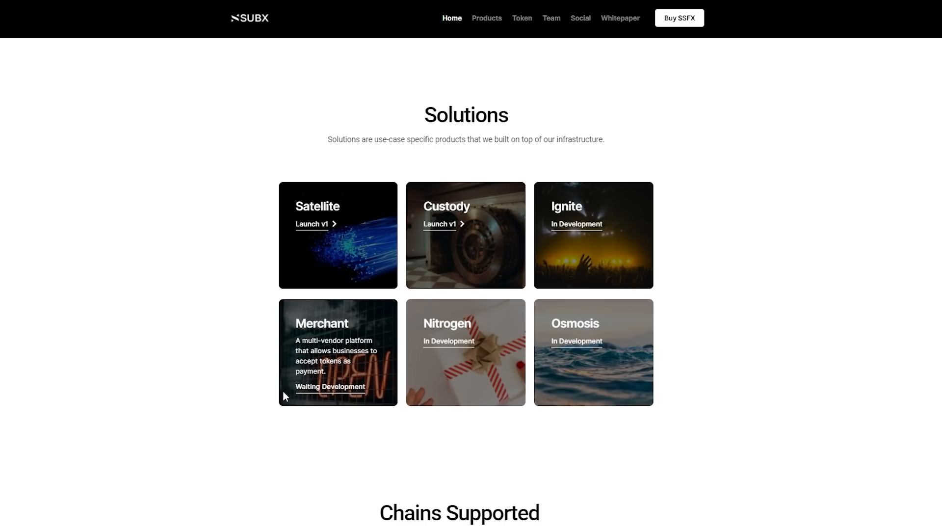
{"action": "mouse_move", "coordinate": [412, 394]}
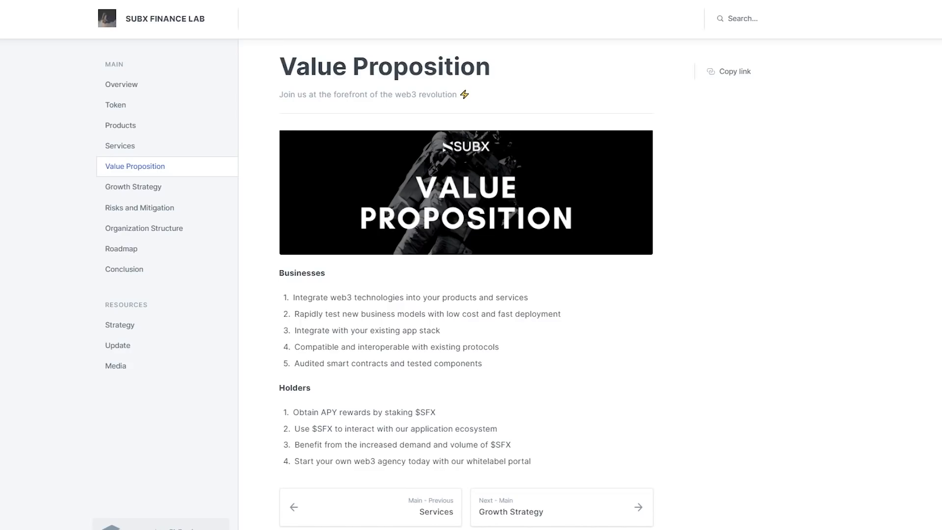
Select the Value Proposition entry in the SUBX Finance whitepaper
{"action": "left_click", "coordinate": [133, 187]}
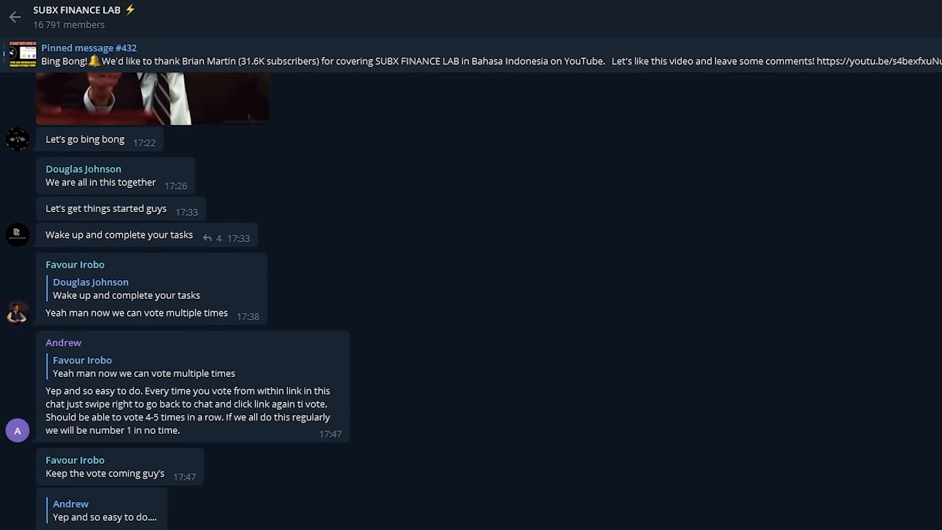
{"action": "scroll", "scroll_direction": "down", "scroll_amount": 3}
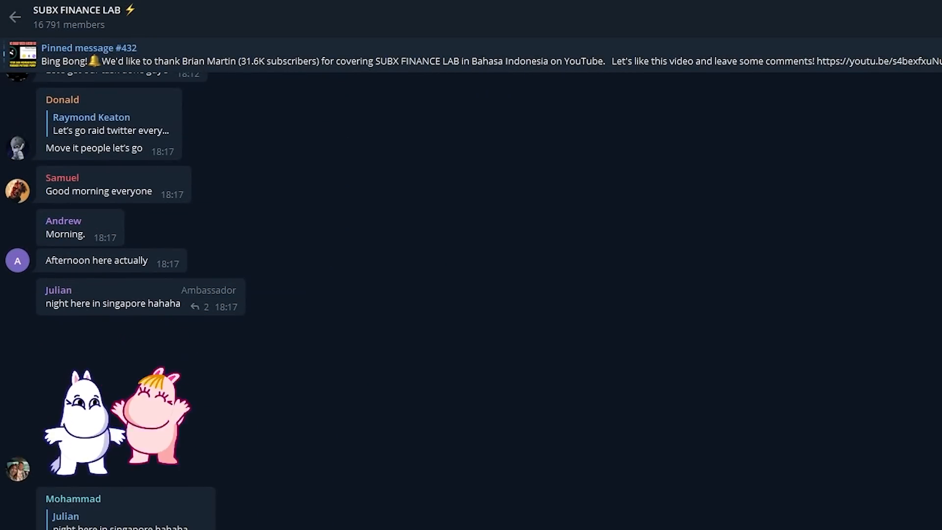
{"action": "scroll", "scroll_direction": "down", "scroll_amount": 3}
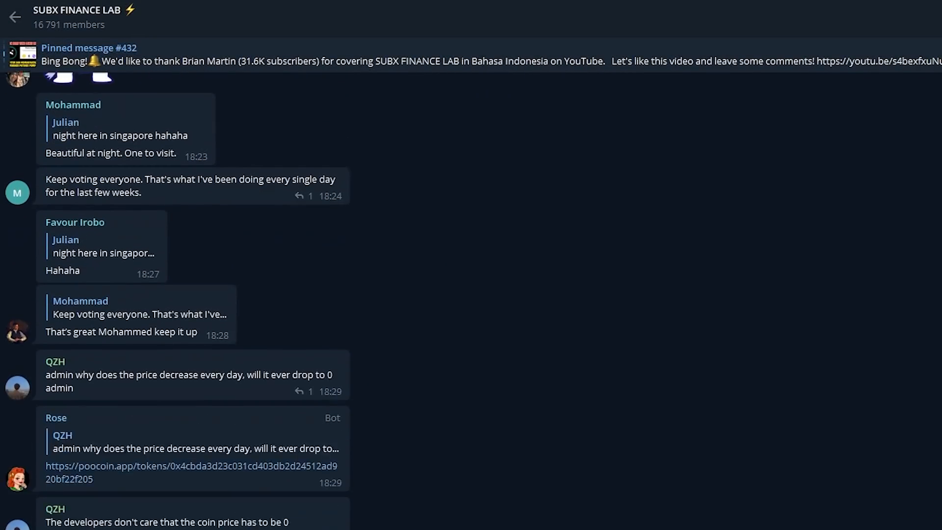
{"action": "scroll", "scroll_direction": "down", "scroll_amount": 3}
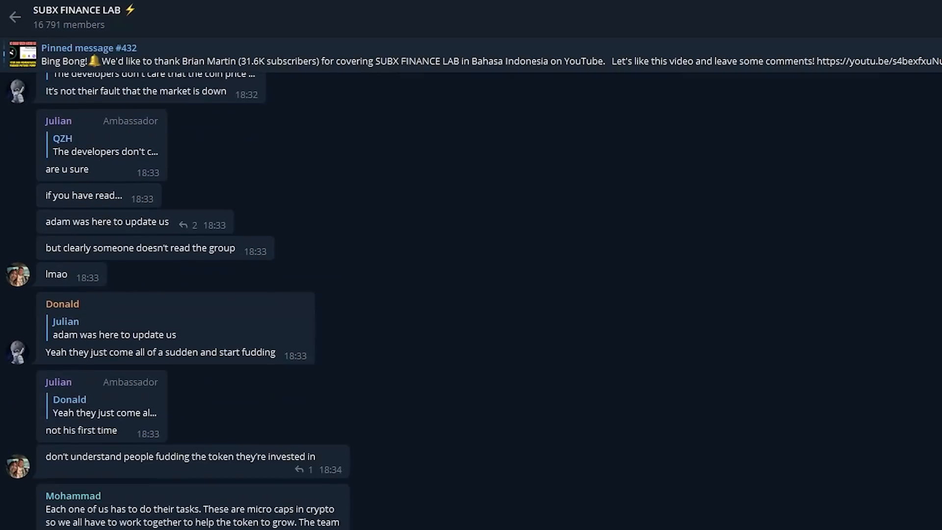
{"action": "scroll", "scroll_direction": "down", "scroll_amount": 3}
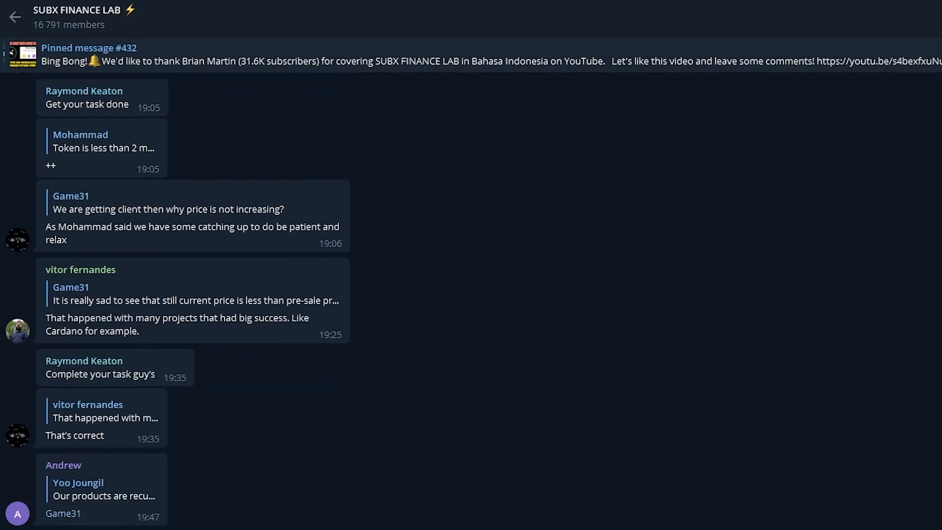
{"action": "scroll", "scroll_direction": "down", "scroll_amount": 3}
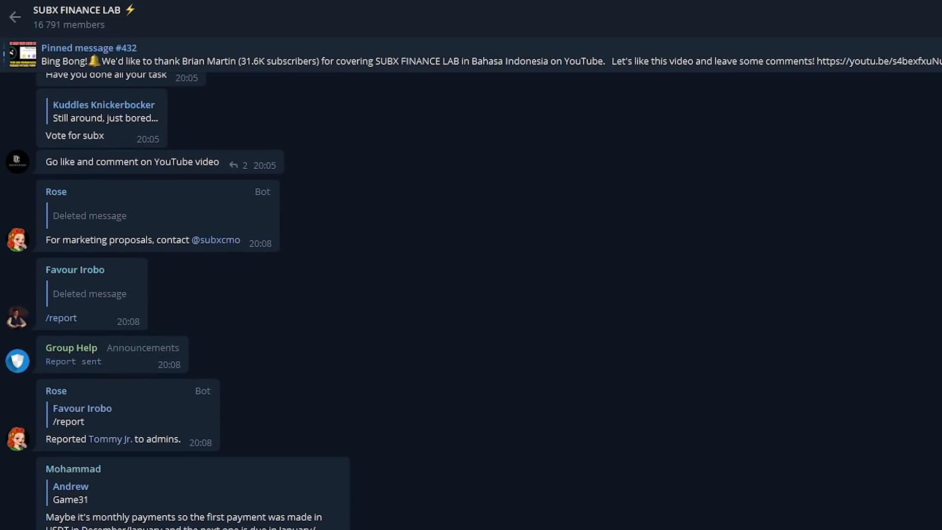
{"action": "scroll", "scroll_direction": "down", "scroll_amount": 3}
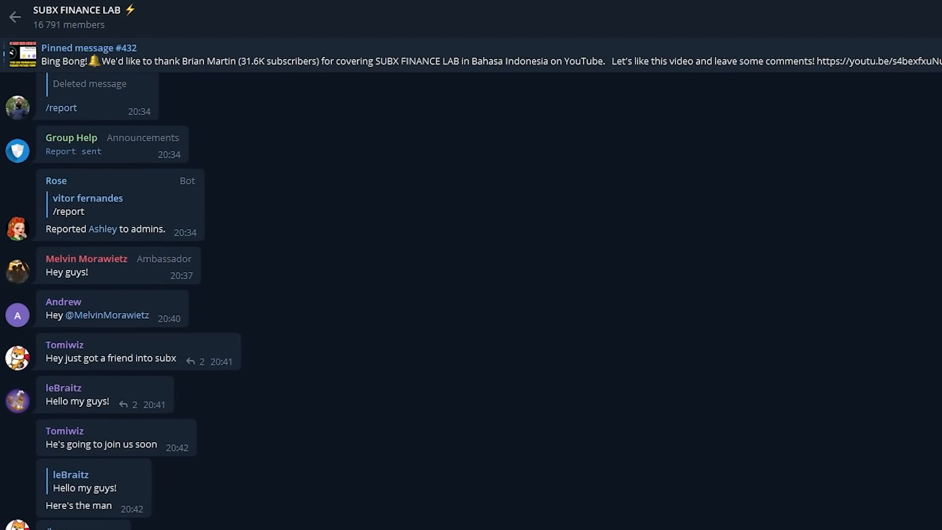
{"action": "scroll", "scroll_direction": "down", "scroll_amount": 3}
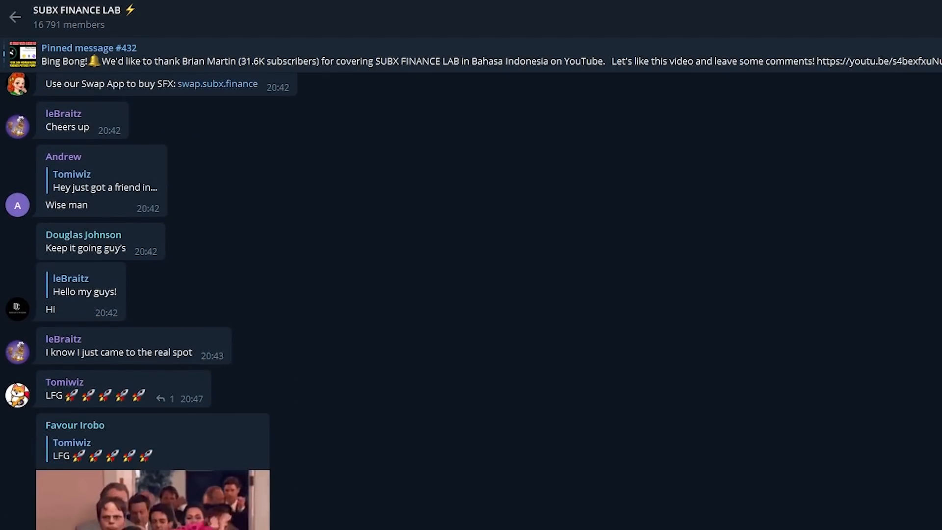